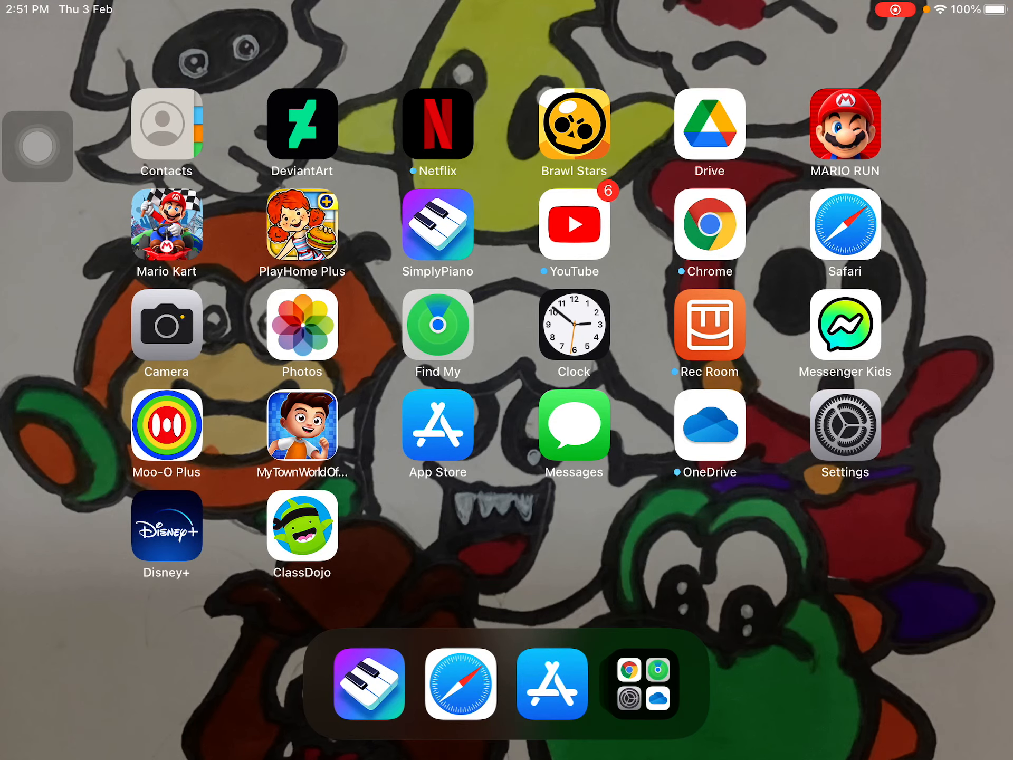
Launch Simply Piano, landing on the Fight Song practice page
{"action": "left_click", "coordinate": [437, 225]}
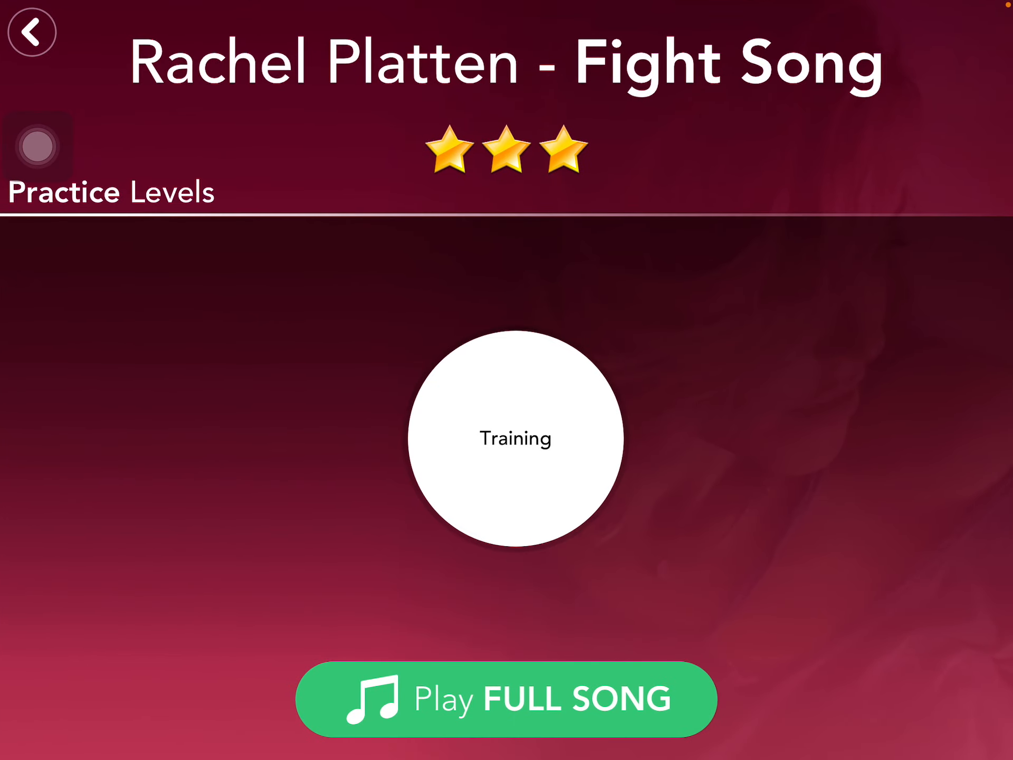
Start 'Play FULL SONG' and play the first notes as they reach the playhead
{"action": "left_click", "coordinate": [515, 439]}
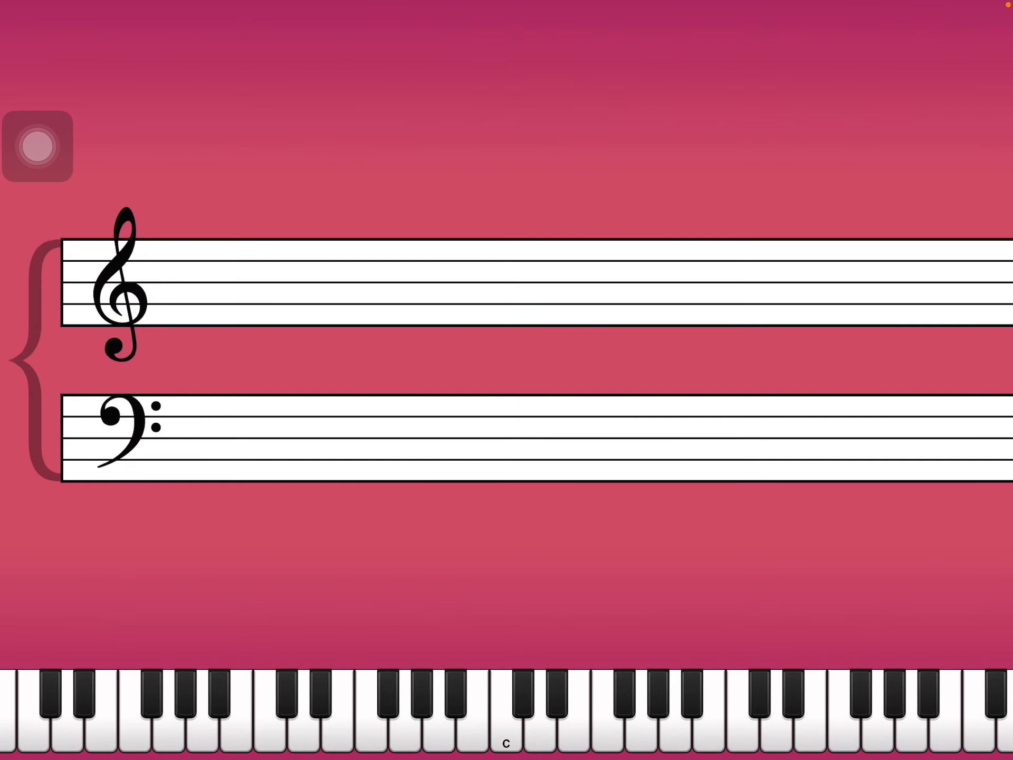
{"action": "left_click", "coordinate": [38, 148]}
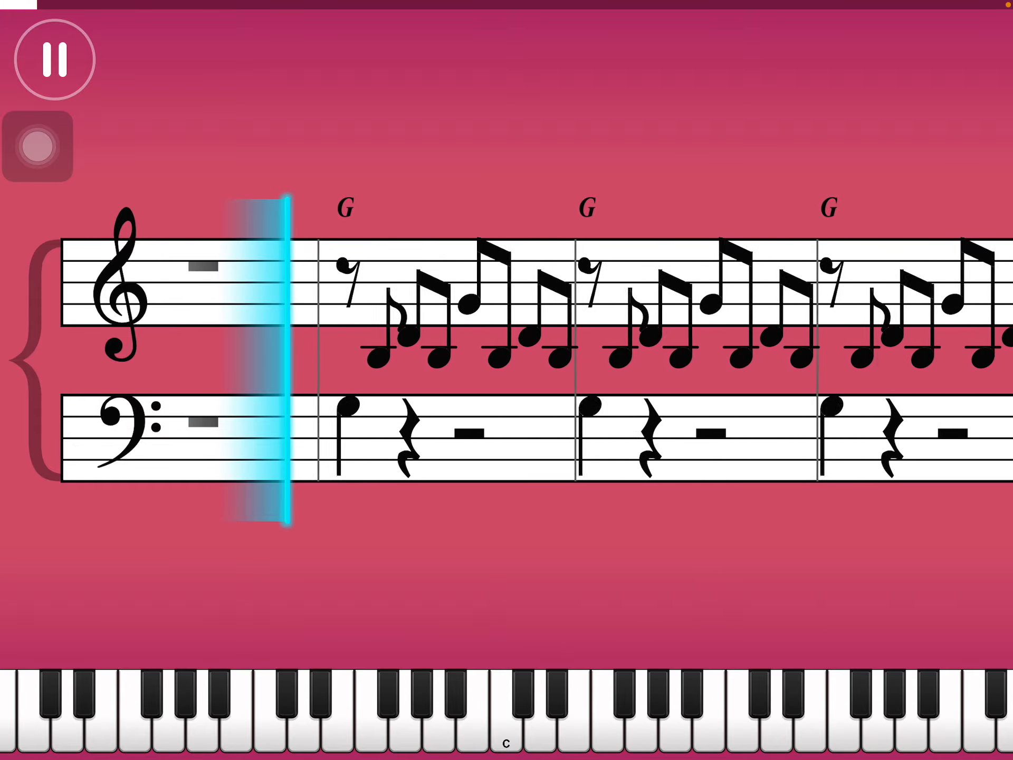
{"action": "left_click", "coordinate": [538, 718]}
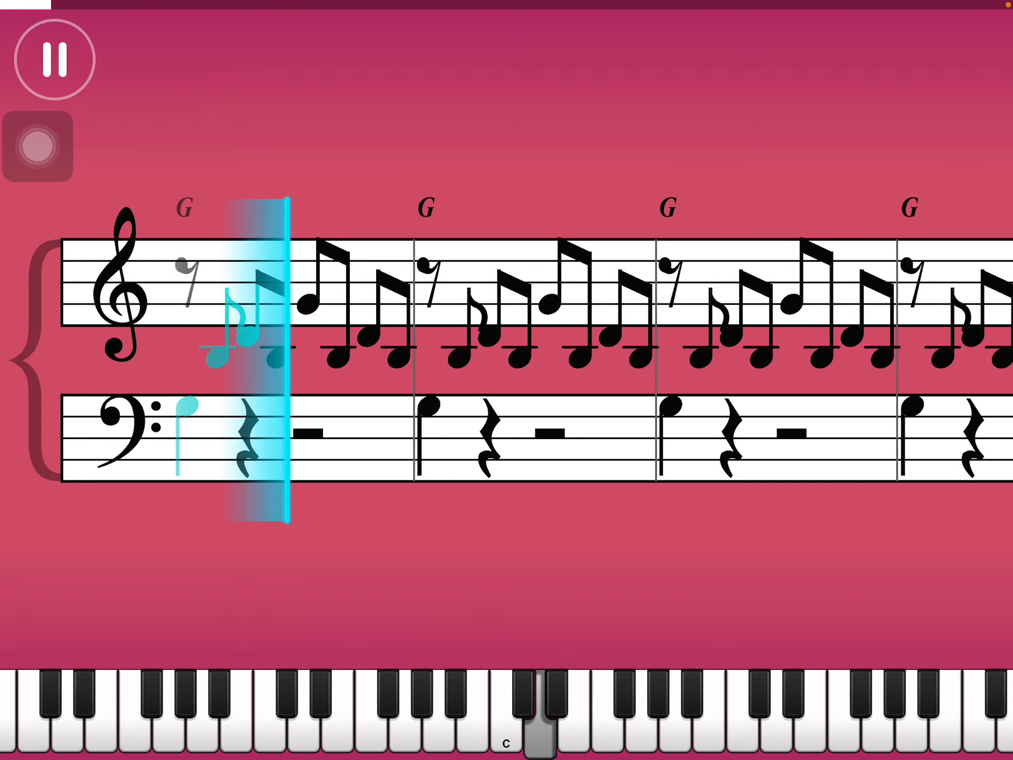